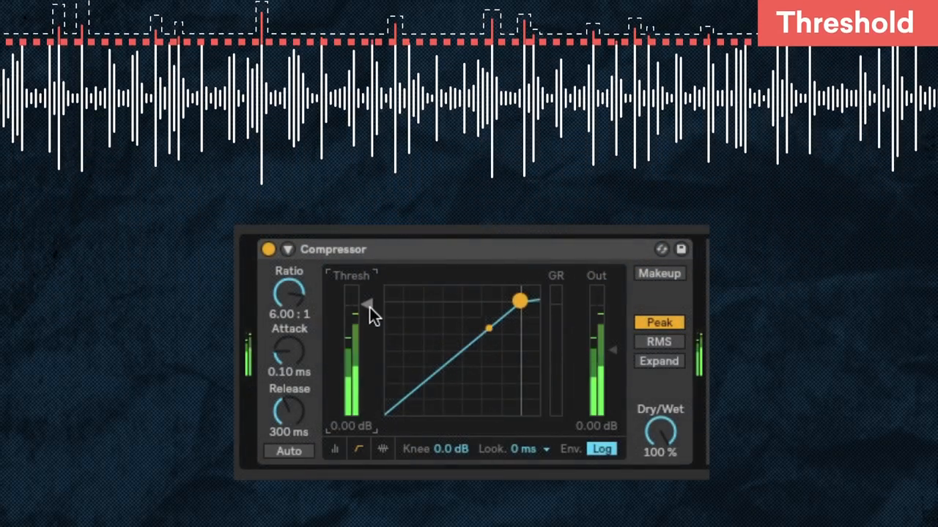
# Pull the drum compressor's threshold down from 0 dB to about -21.3 dB.
pyautogui.moveTo(520, 301); pyautogui.dragTo(491, 326)
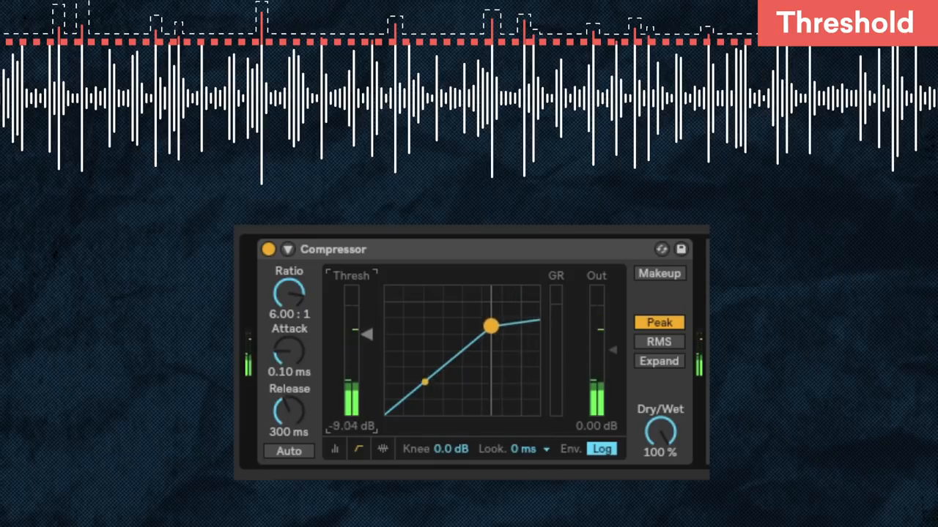
pyautogui.moveTo(491, 326); pyautogui.dragTo(451, 359)
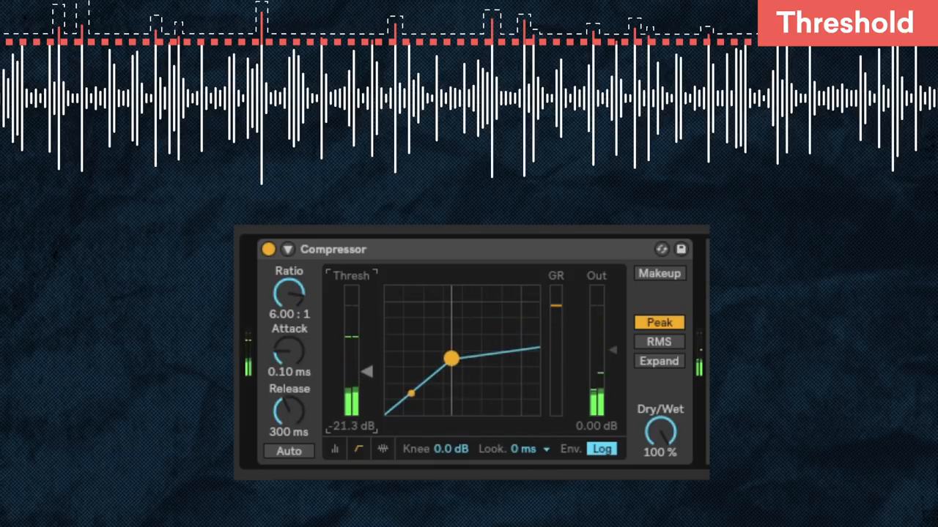
pyautogui.moveTo(451, 358); pyautogui.dragTo(444, 364)
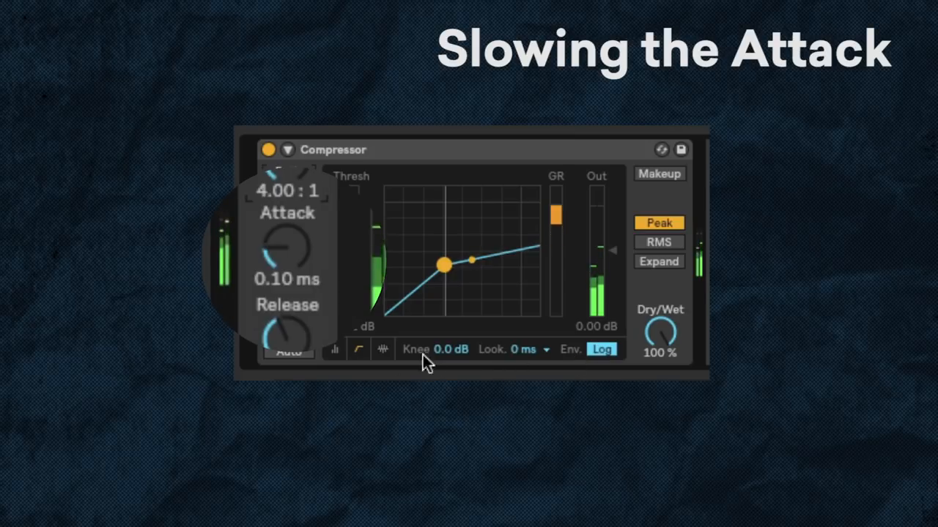
# Slow the compressor attack from 0.10 ms to roughly 7.77 ms.
pyautogui.moveTo(288, 249); pyautogui.dragTo(287, 238)
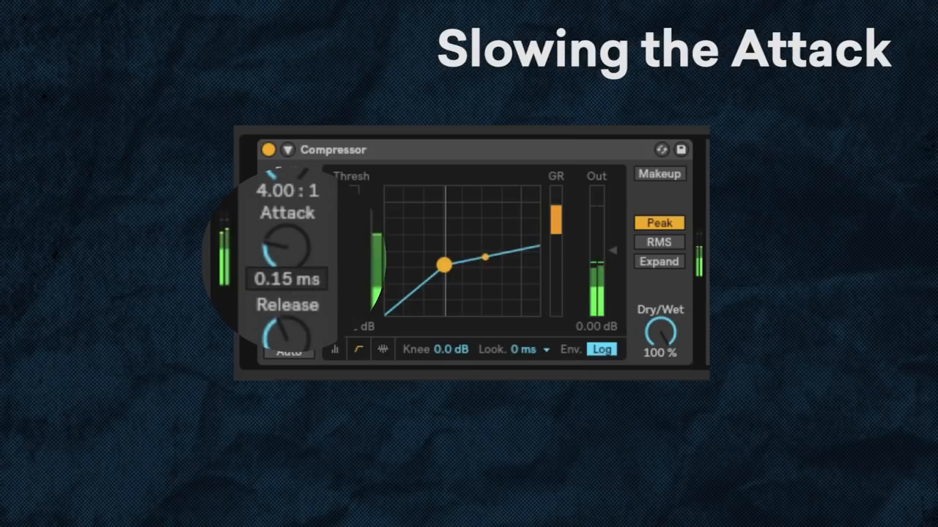
pyautogui.moveTo(282, 249); pyautogui.dragTo(282, 227)
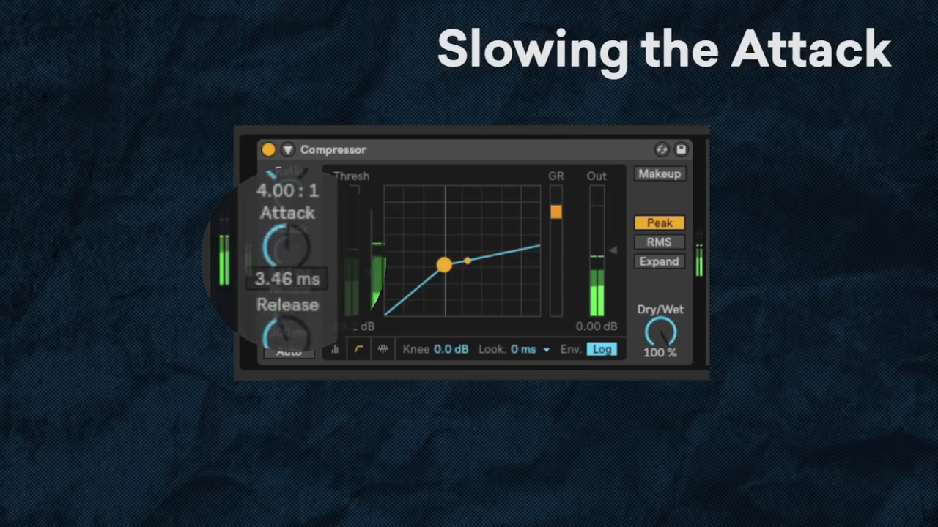
pyautogui.moveTo(288, 252); pyautogui.dragTo(288, 235)
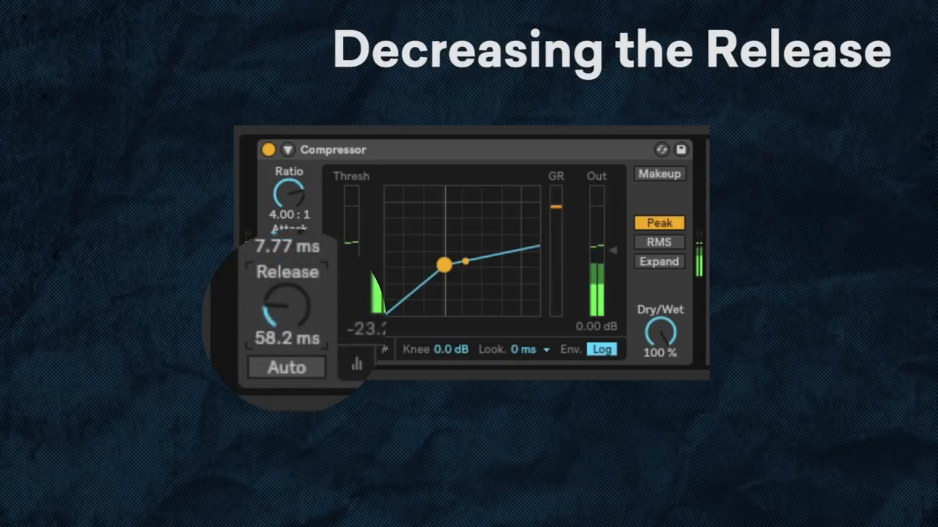
# Shorten the release from 300 ms to 49.2 ms and nudge threshold toward -26 dB.
pyautogui.moveTo(285, 300); pyautogui.dragTo(286, 322)
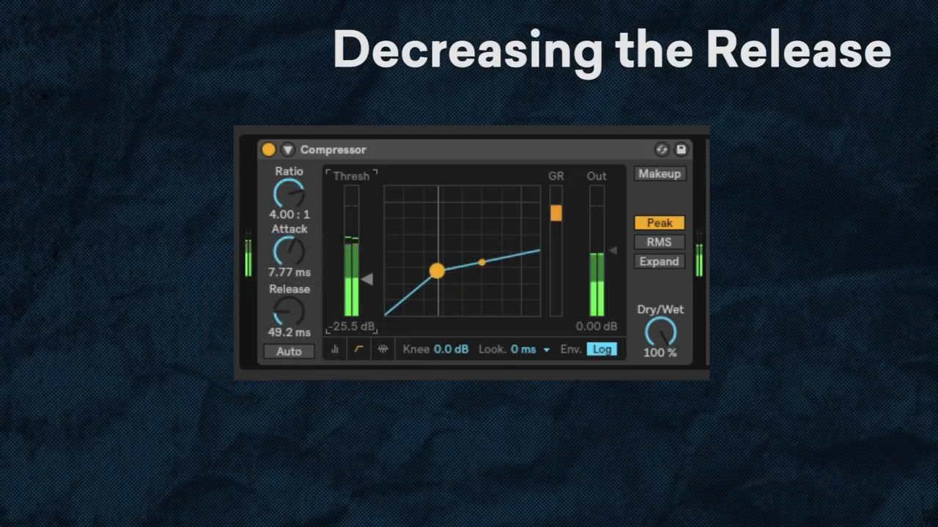
pyautogui.moveTo(436, 271); pyautogui.dragTo(445, 273)
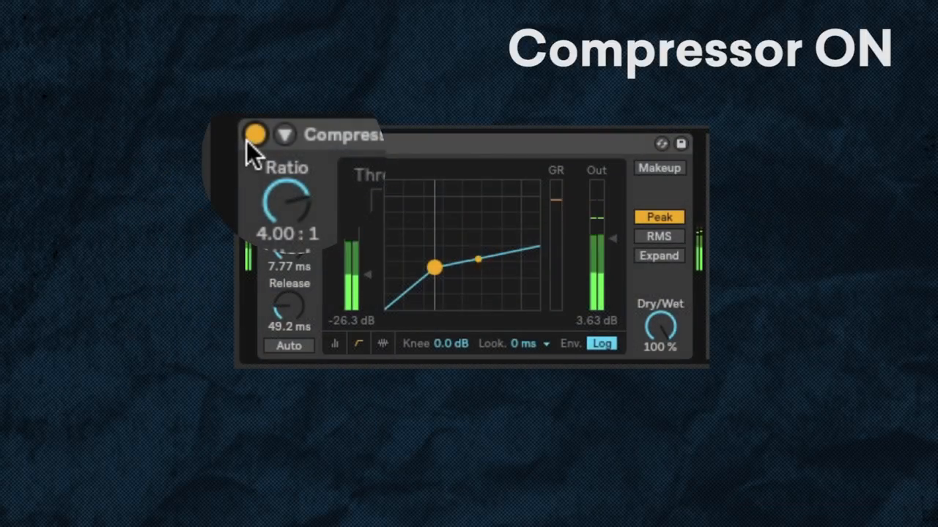
pyautogui.click(255, 134)
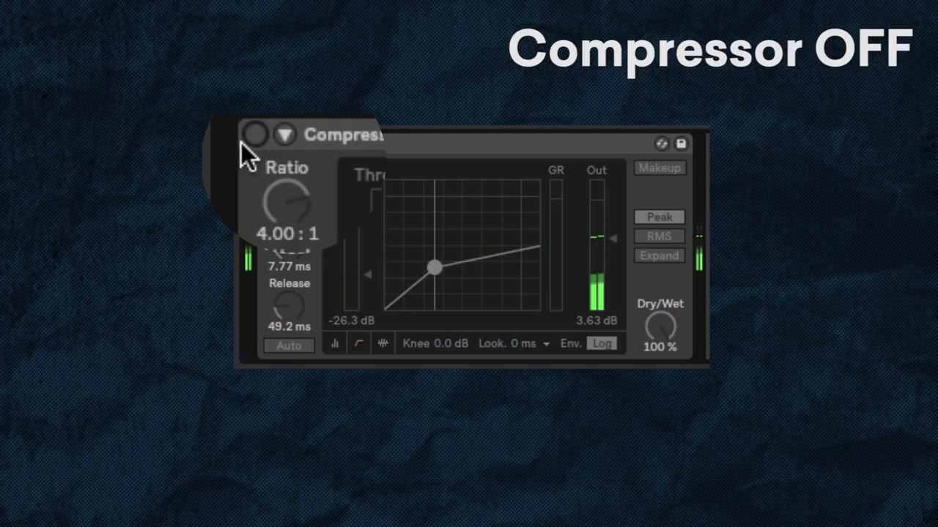
pyautogui.click(255, 135)
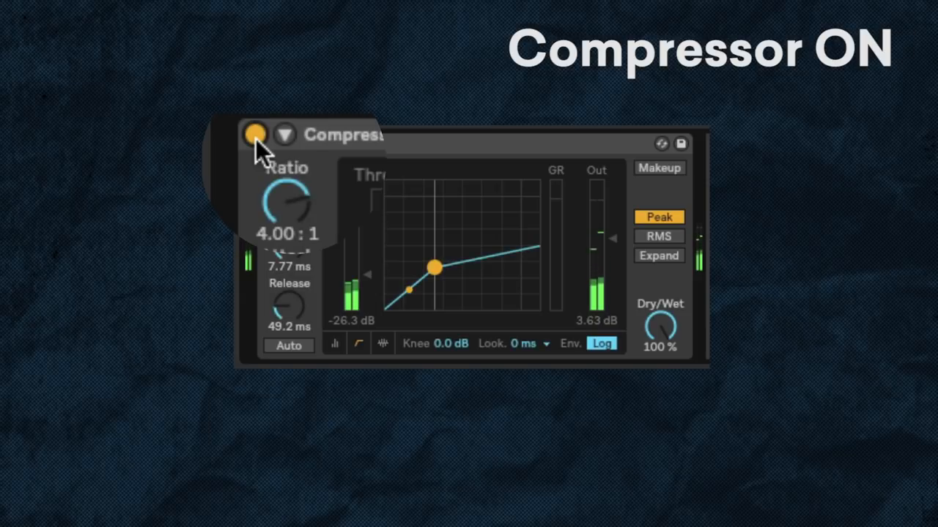